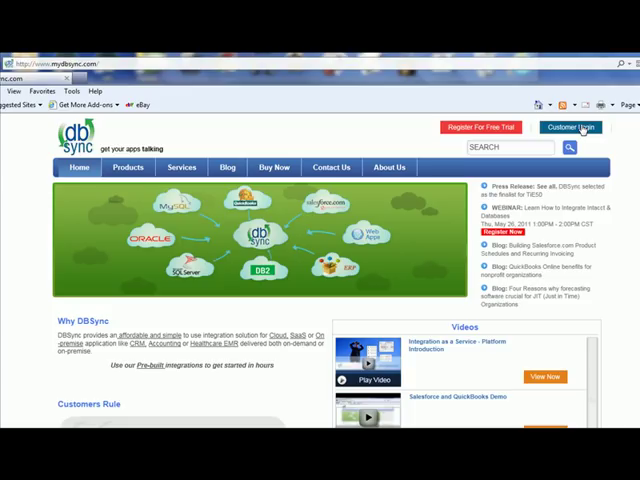
# - Log into the DBSync website via Customer Login with the customer username and password
pyautogui.click(570, 128)
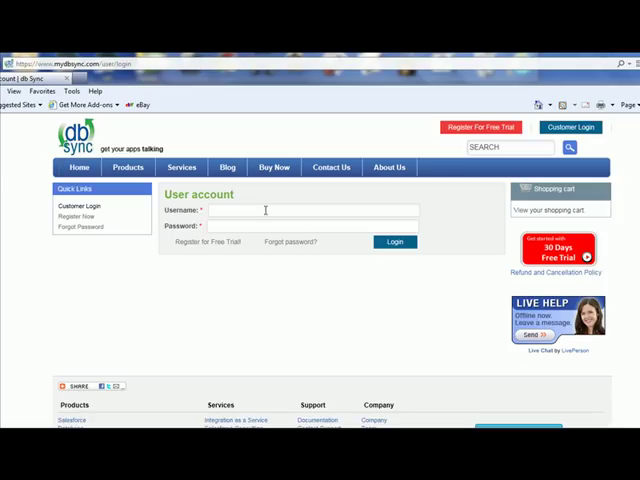
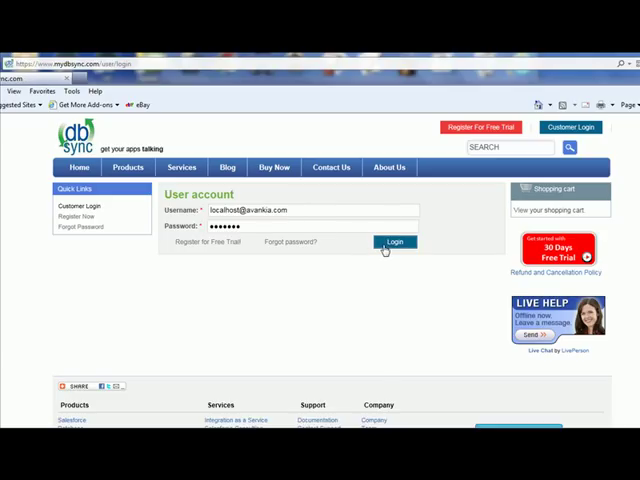
pyautogui.click(396, 242)
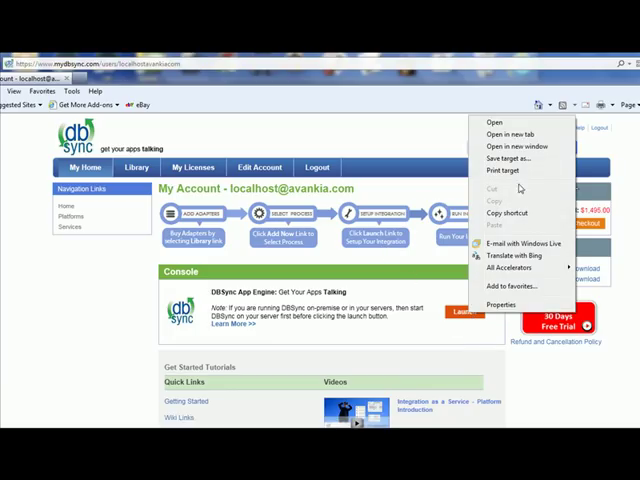
pyautogui.moveTo(520, 146)
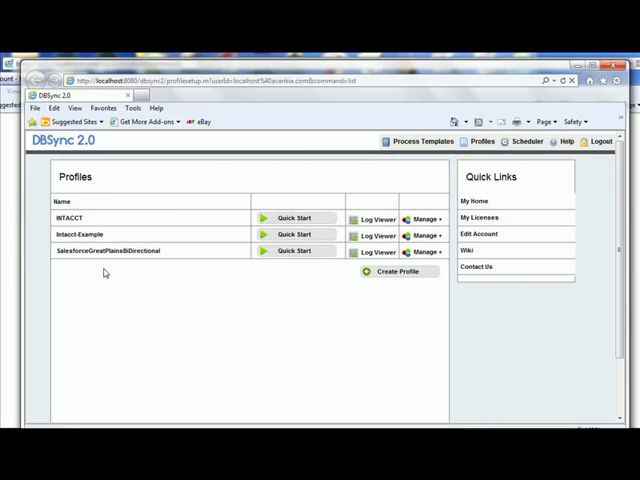
pyautogui.moveTo(88, 236)
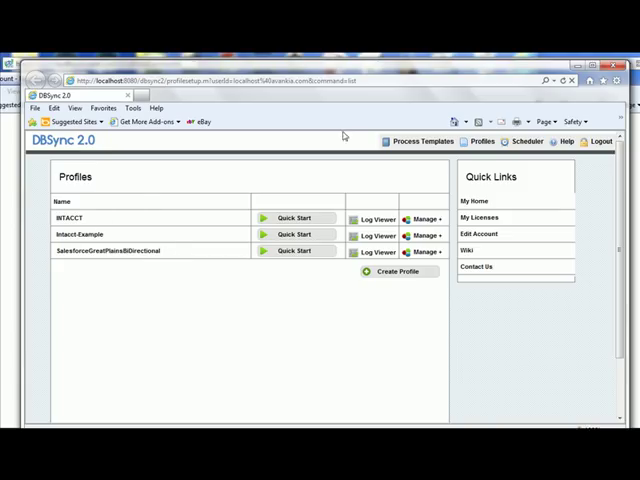
# - Browse the Process Templates list, scrolling through the available templates
pyautogui.click(424, 140)
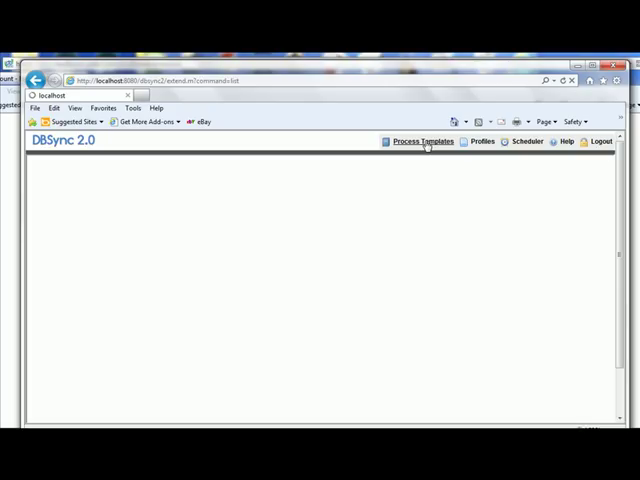
pyautogui.click(422, 140)
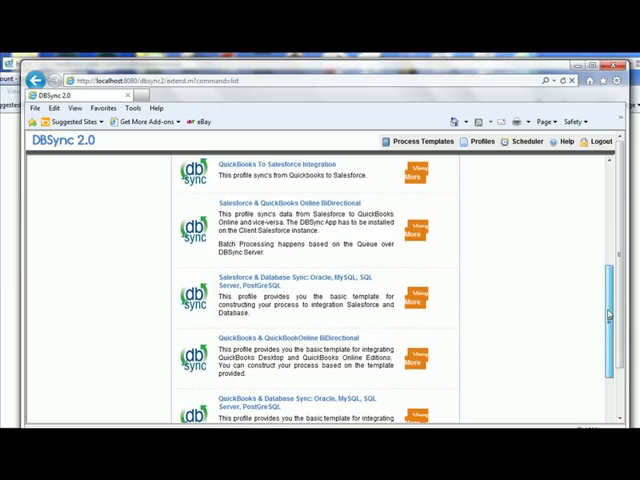
pyautogui.scroll(-3)
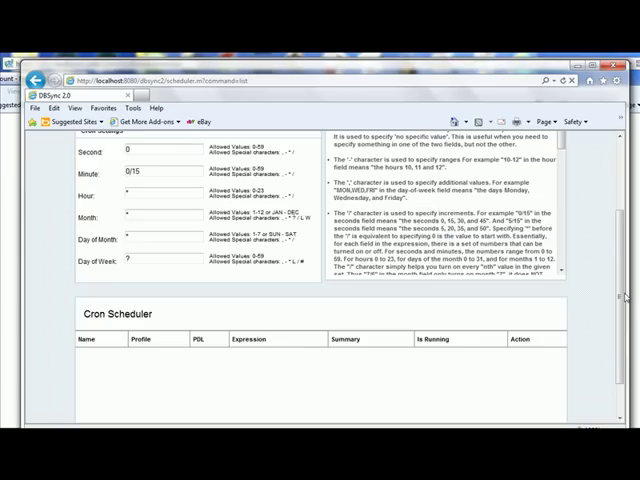
# - Choose the SalesforceGreatPlainsBiDirectional profile's process for the scheduled cron job
pyautogui.scroll(3)
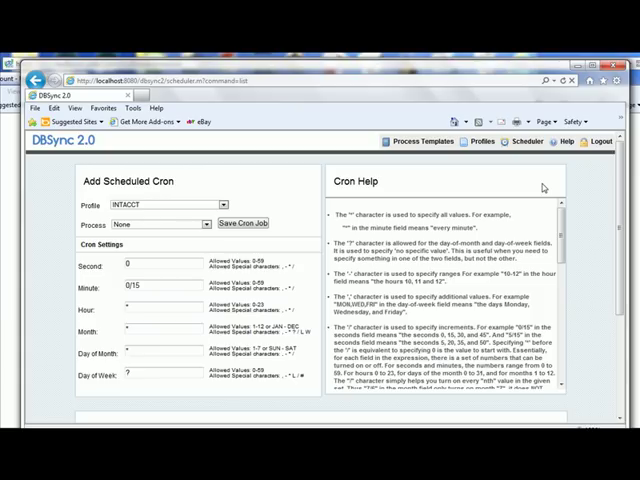
pyautogui.moveTo(188, 160)
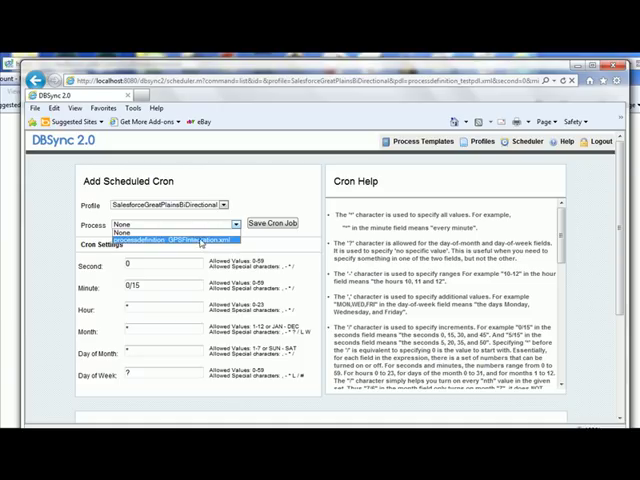
pyautogui.click(164, 240)
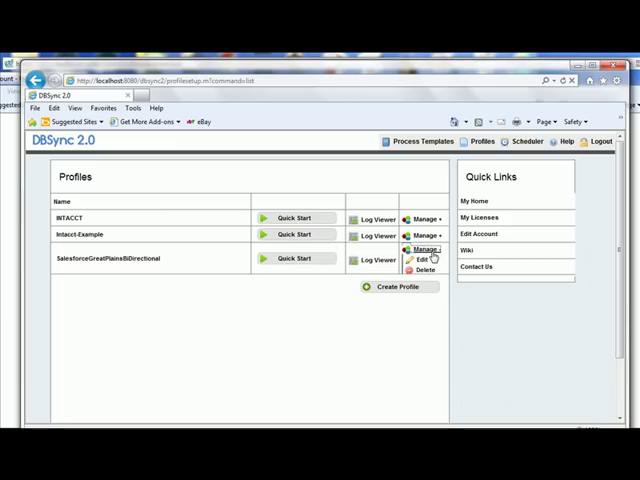
# - Edit the SalesforceGreatPlainsBiDirectional profile to view its GreatPlains, Salesforce and Console adapters
pyautogui.click(416, 258)
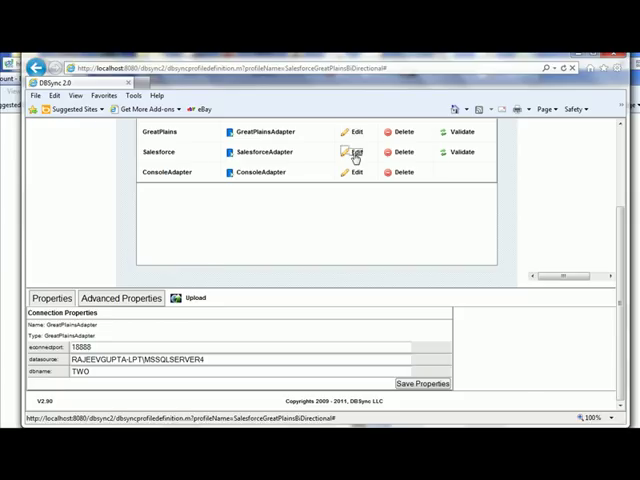
pyautogui.click(348, 152)
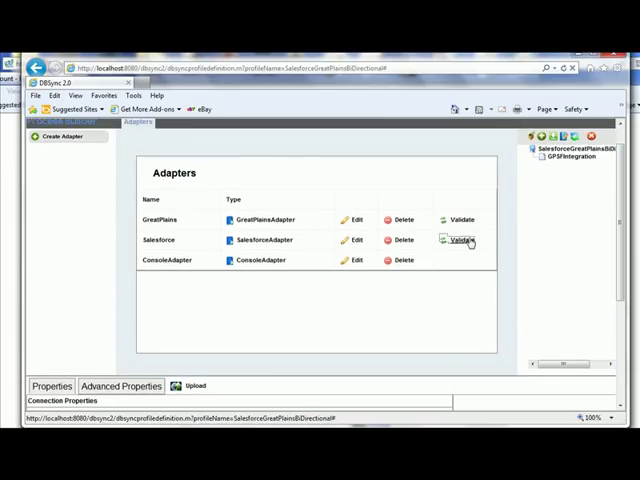
# - Validate the Salesforce adapter's connection settings and acknowledge the valid-connection message
pyautogui.click(460, 240)
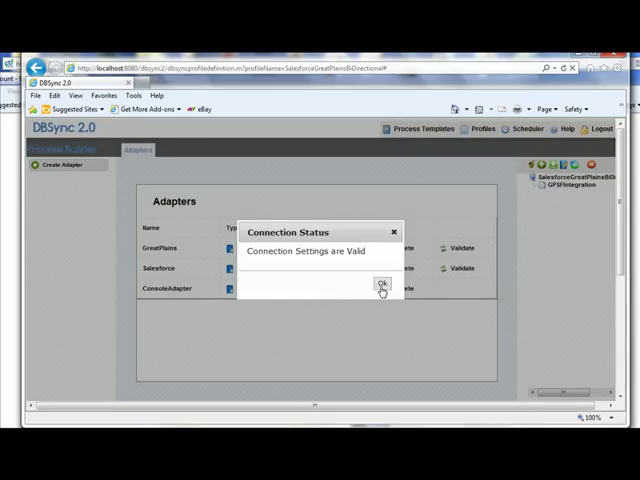
pyautogui.click(380, 282)
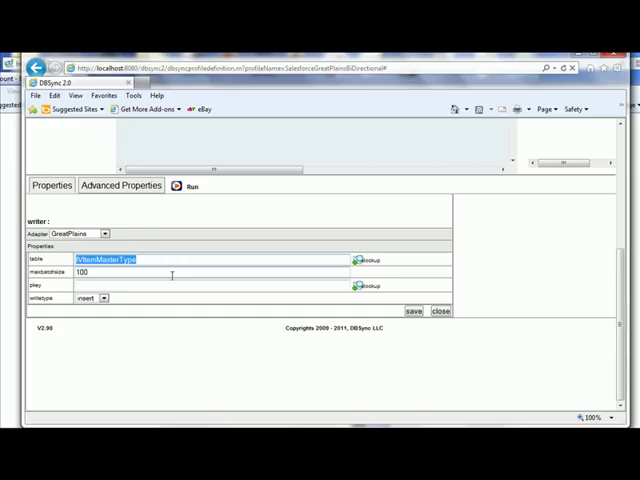
pyautogui.moveTo(612, 302)
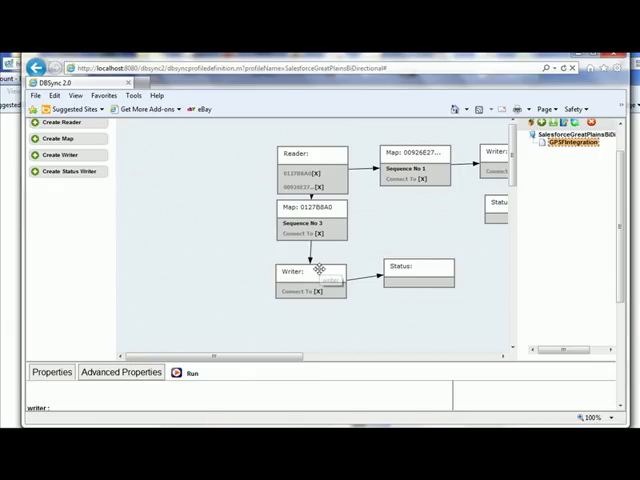
# - In the GPIntegration control flow, view the SOPToInvoice data flow's writer settings for the DBSYNCGP Invoice object
pyautogui.click(188, 372)
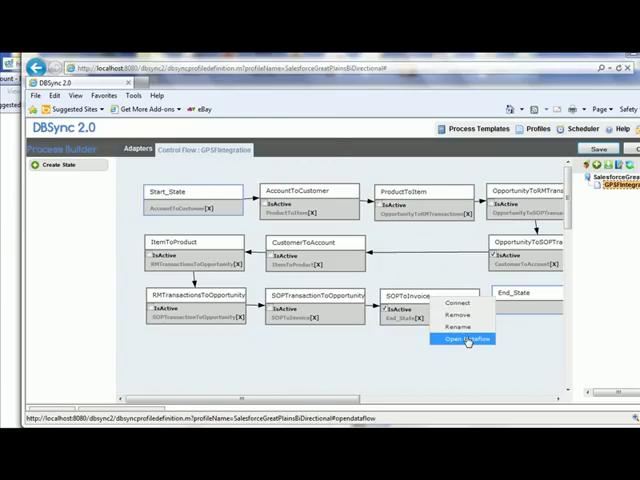
pyautogui.click(466, 340)
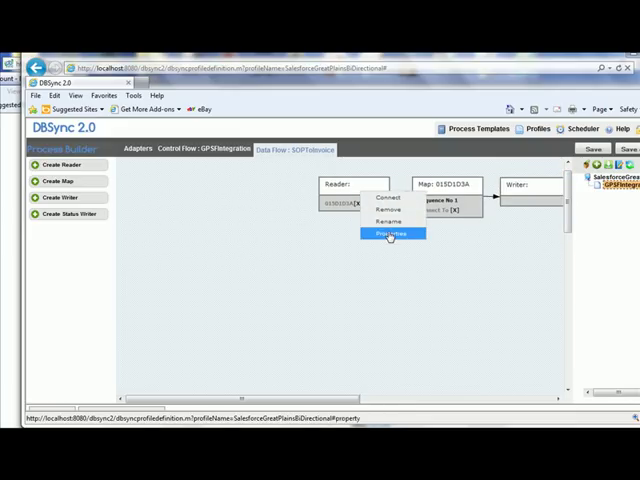
pyautogui.click(392, 232)
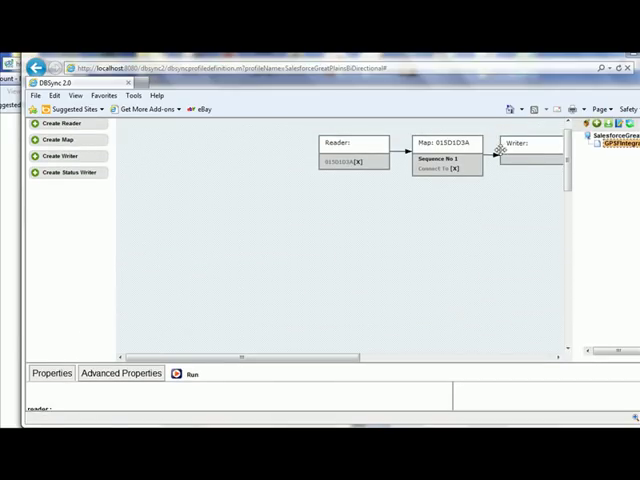
pyautogui.rightClick(530, 144)
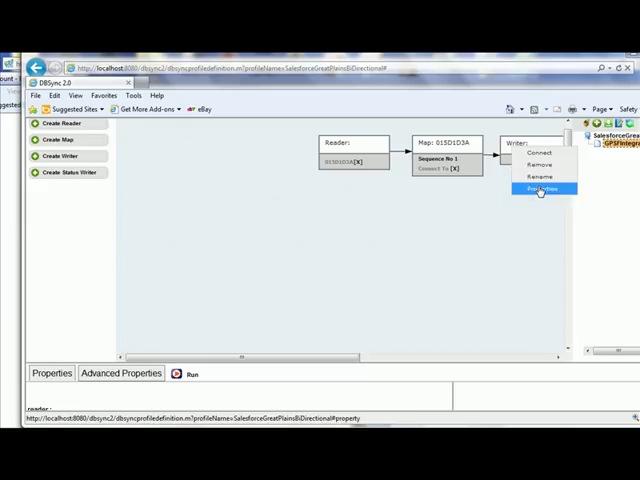
pyautogui.click(540, 188)
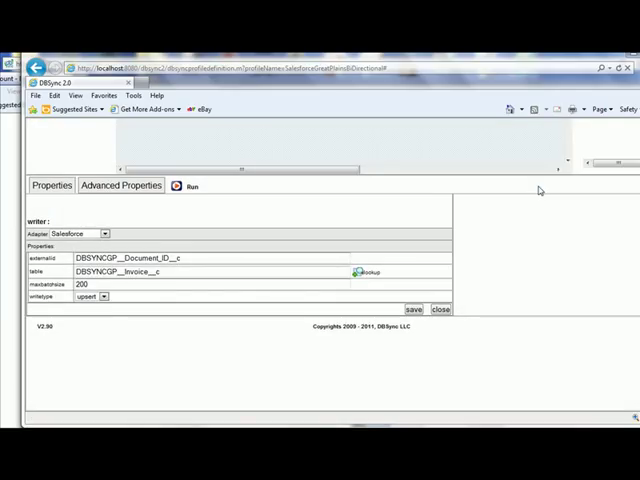
pyautogui.moveTo(244, 212)
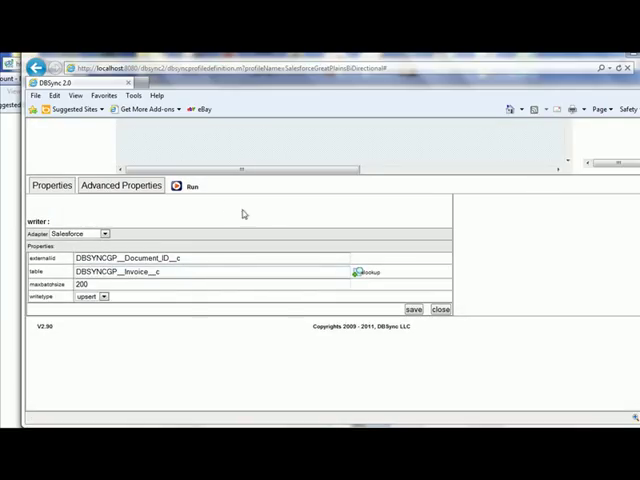
pyautogui.moveTo(210, 212)
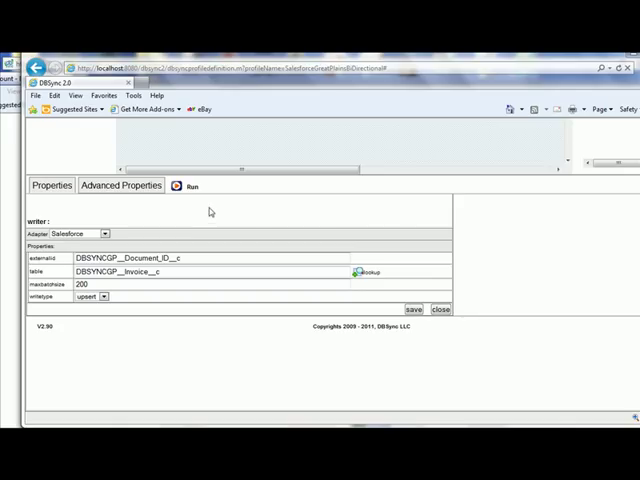
pyautogui.moveTo(584, 252)
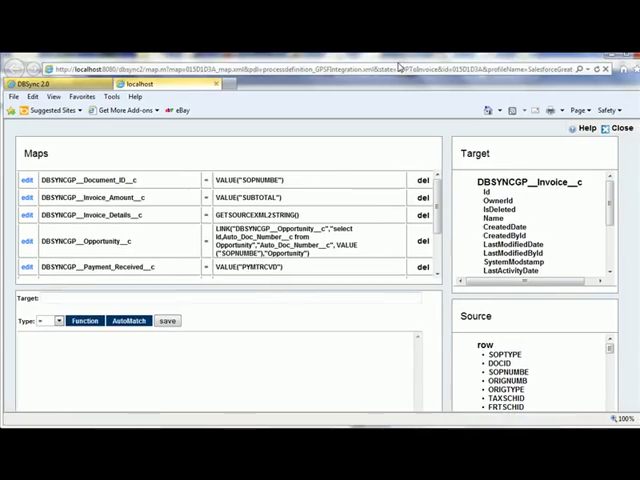
pyautogui.click(14, 180)
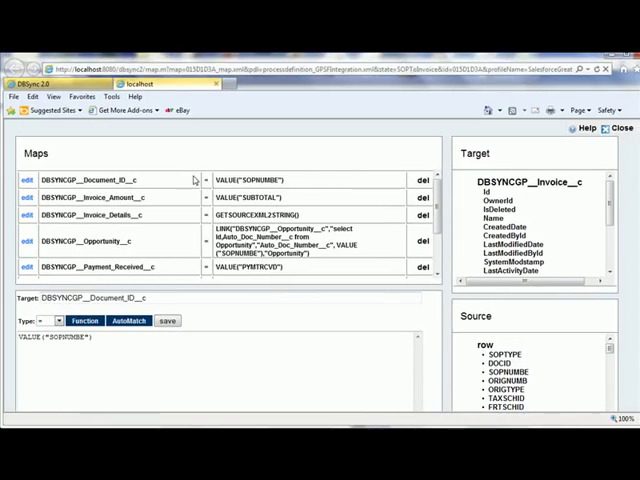
pyautogui.click(16, 240)
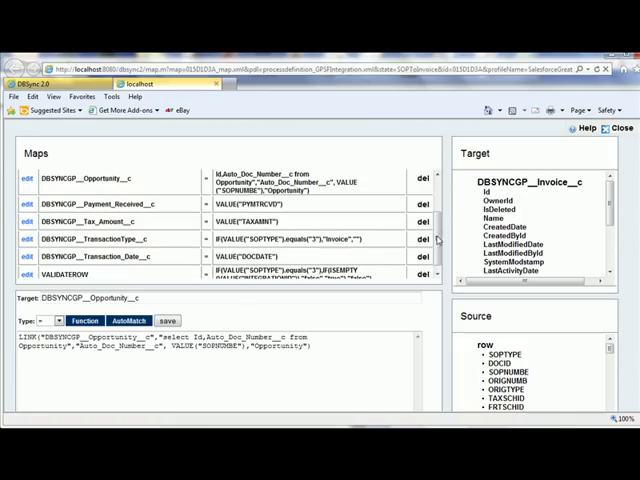
pyautogui.click(84, 320)
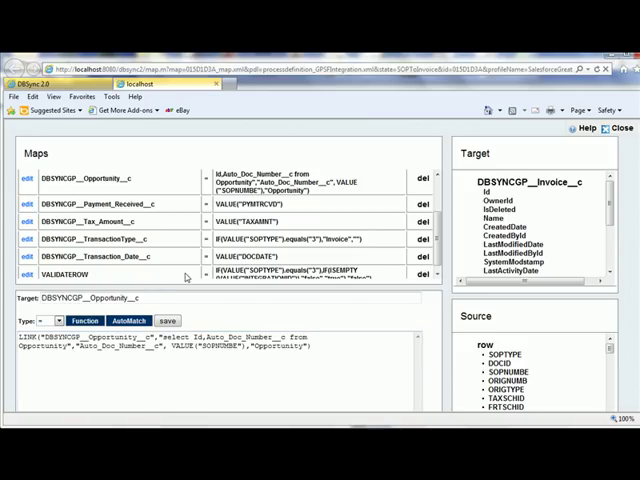
pyautogui.click(28, 272)
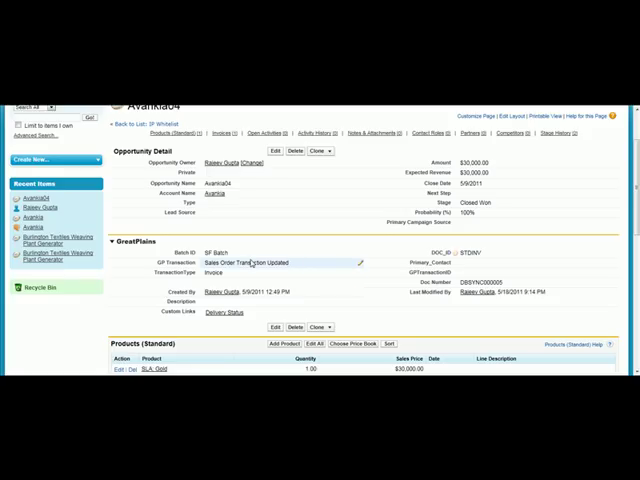
# - Set the opportunity's GP Transaction to Sales Order Transaction with type Invoice and save it
pyautogui.doubleClick(258, 262)
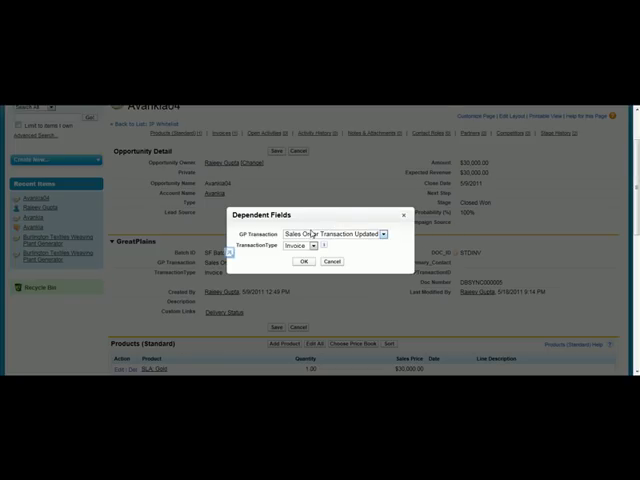
pyautogui.click(382, 232)
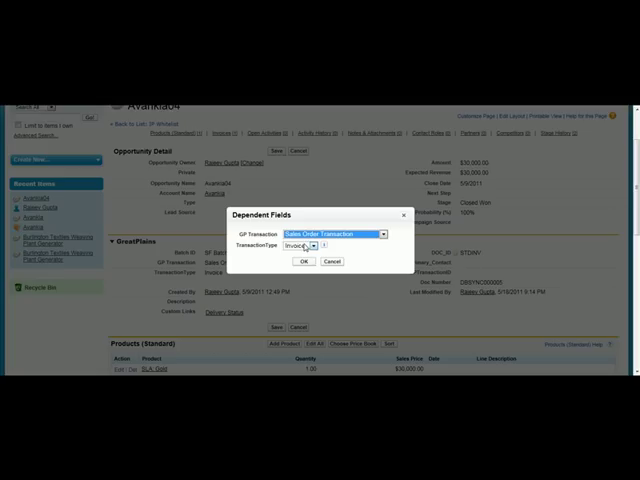
pyautogui.click(312, 246)
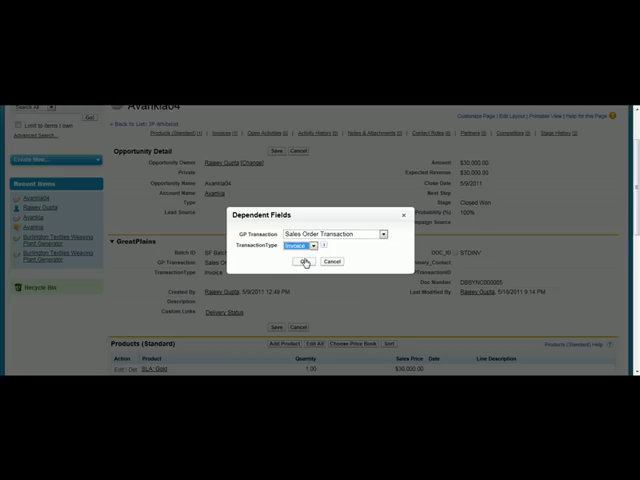
pyautogui.click(304, 260)
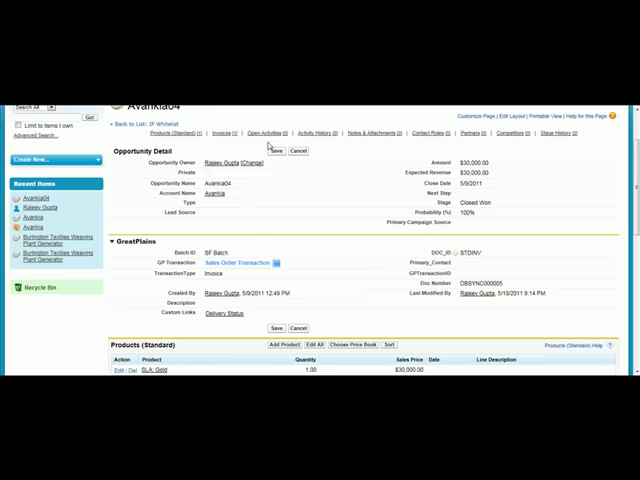
pyautogui.click(276, 150)
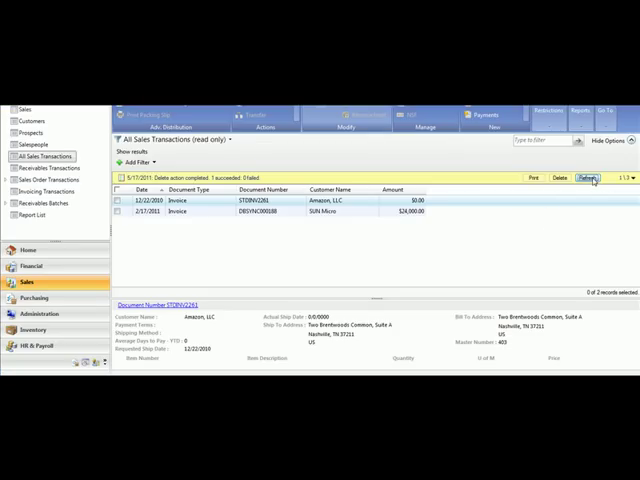
# - Refresh the All Sales Transactions list in Dynamics GP to show the existing invoices
pyautogui.click(588, 178)
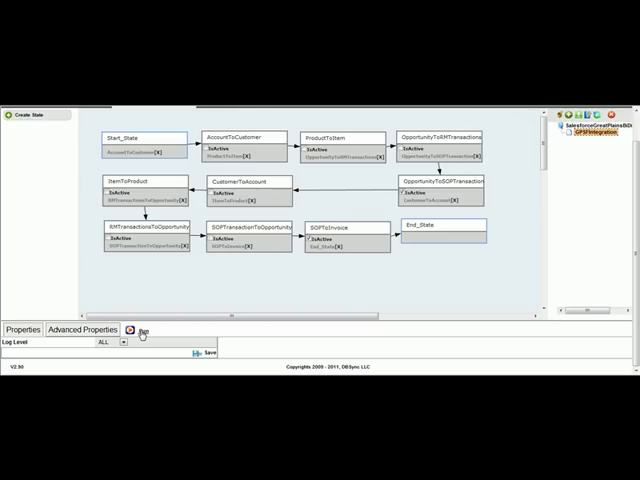
# - Run the GPIntegration process and acknowledge the Run Status submission message
pyautogui.click(132, 330)
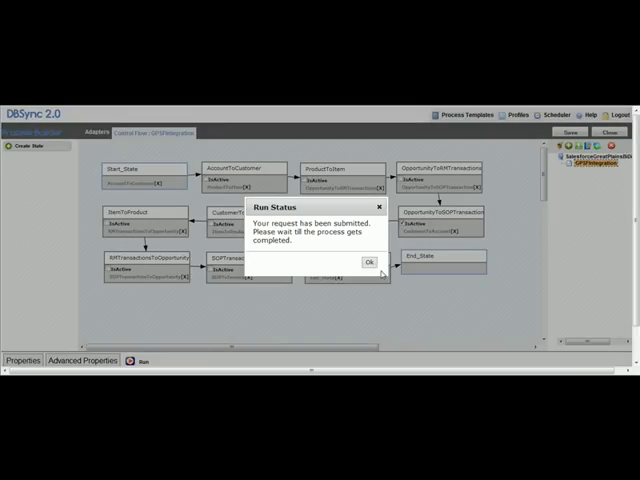
pyautogui.click(370, 262)
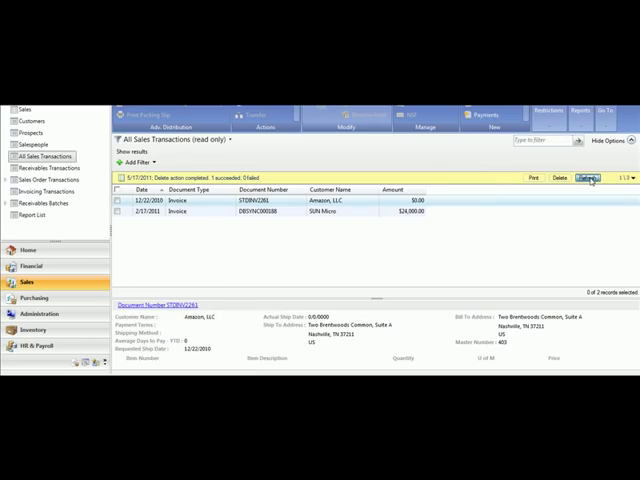
# - Refresh the All Sales Transactions list in Dynamics GP after the sync run
pyautogui.click(592, 180)
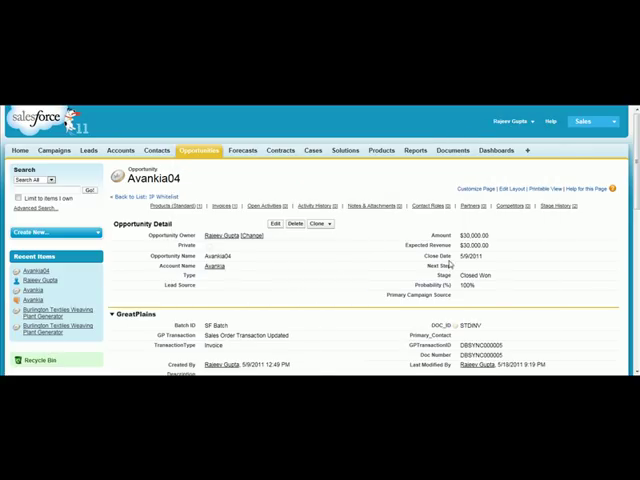
# - Scroll the Avanka04 opportunity down to its Invoices related list showing invoice 000000007
pyautogui.scroll(-3)
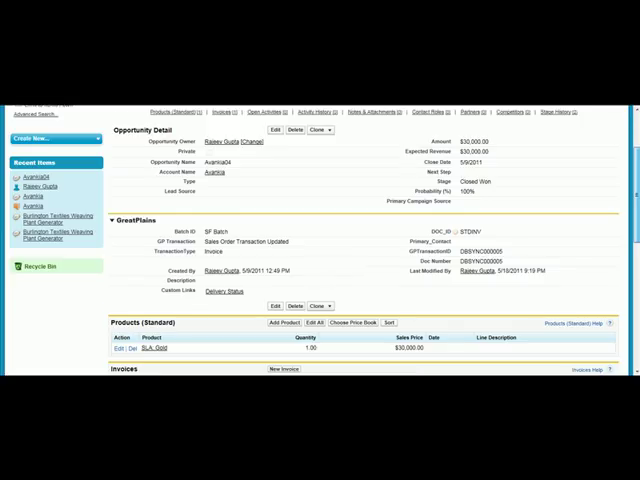
pyautogui.scroll(-3)
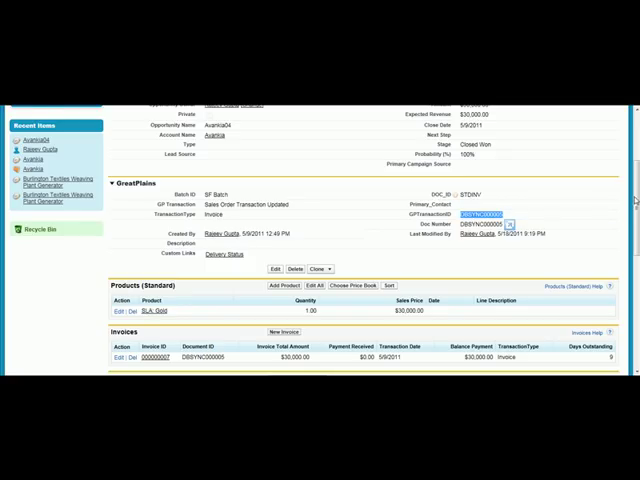
pyautogui.scroll(-3)
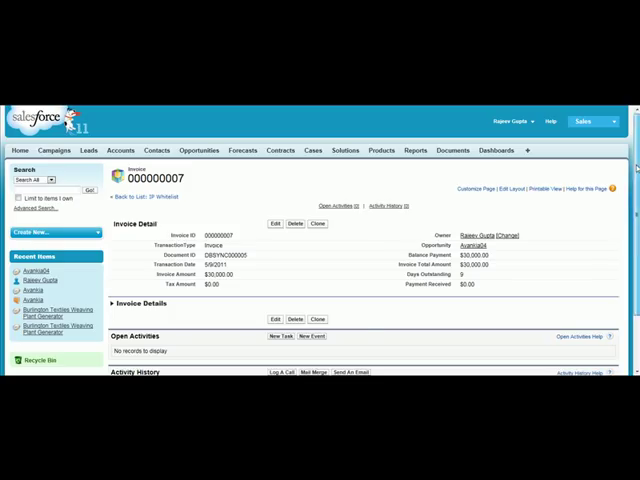
pyautogui.scroll(-3)
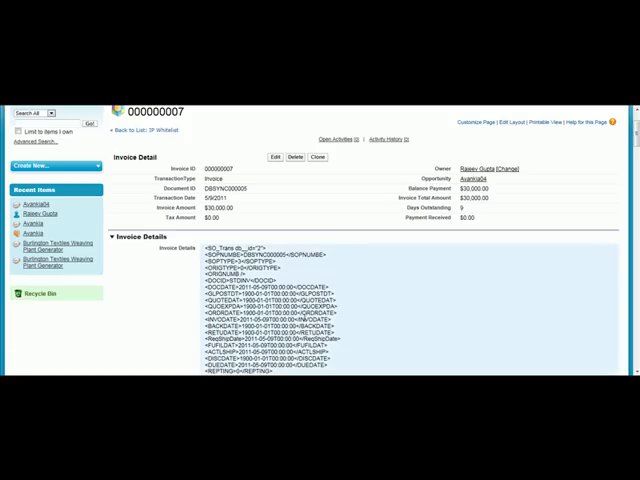
pyautogui.scroll(-3)
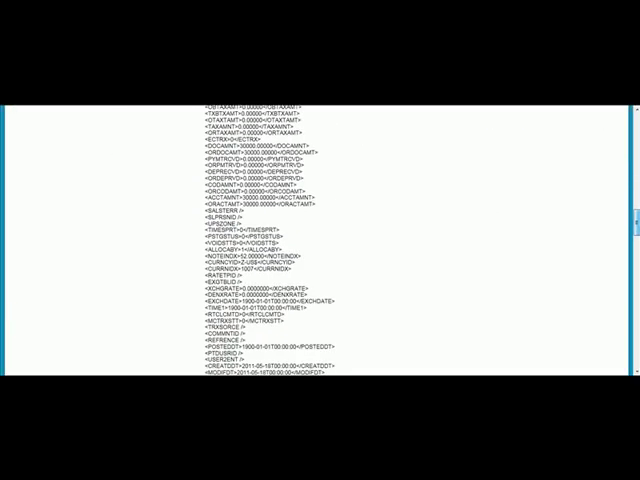
pyautogui.scroll(-3)
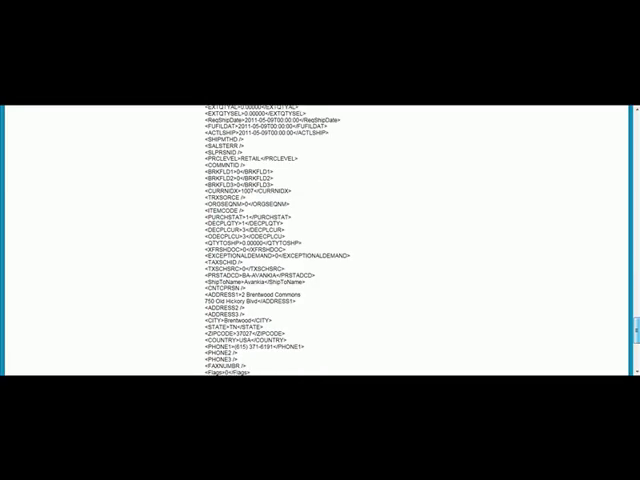
pyautogui.scroll(-3)
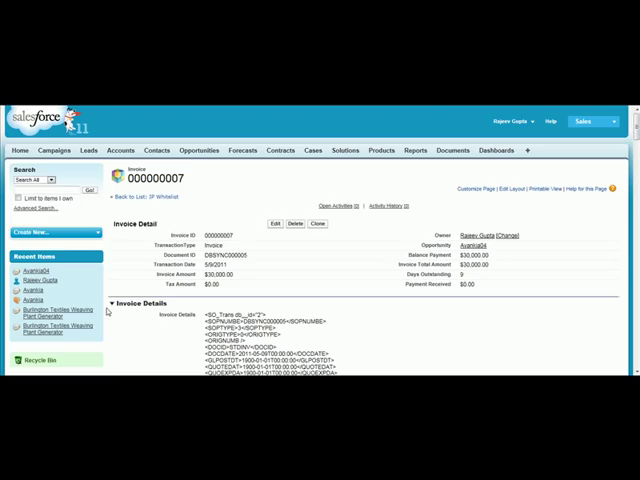
pyautogui.click(112, 304)
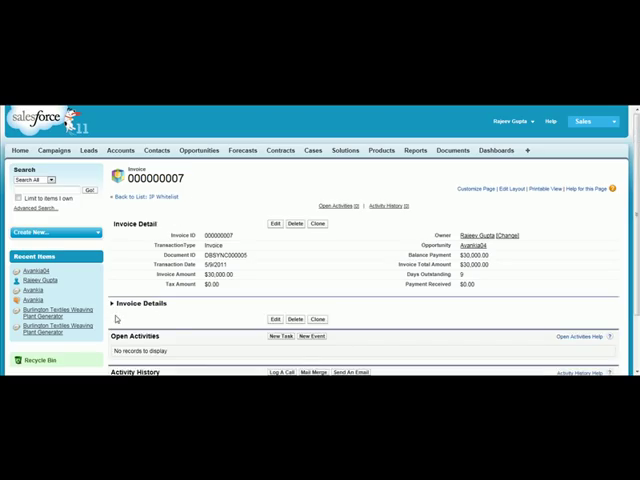